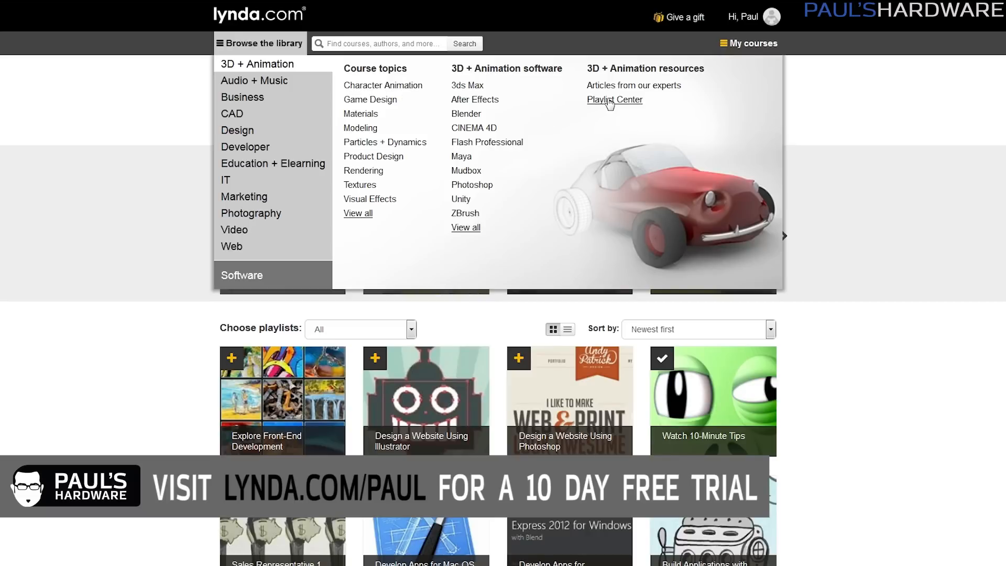
Expand the Master Your Lenses playlist tile in the Playlist Center to show its courses
left_click(614, 100)
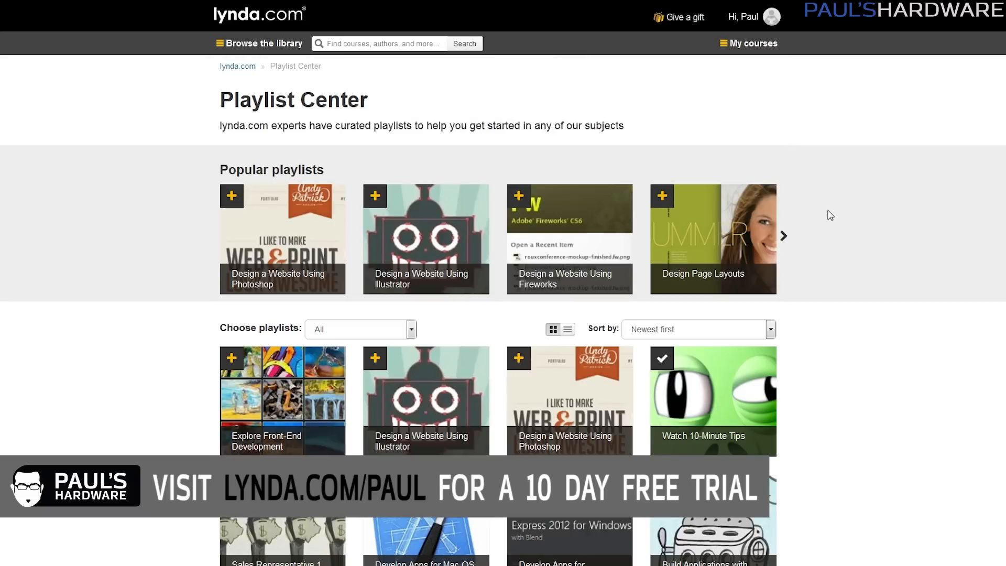
scroll("down", 3)
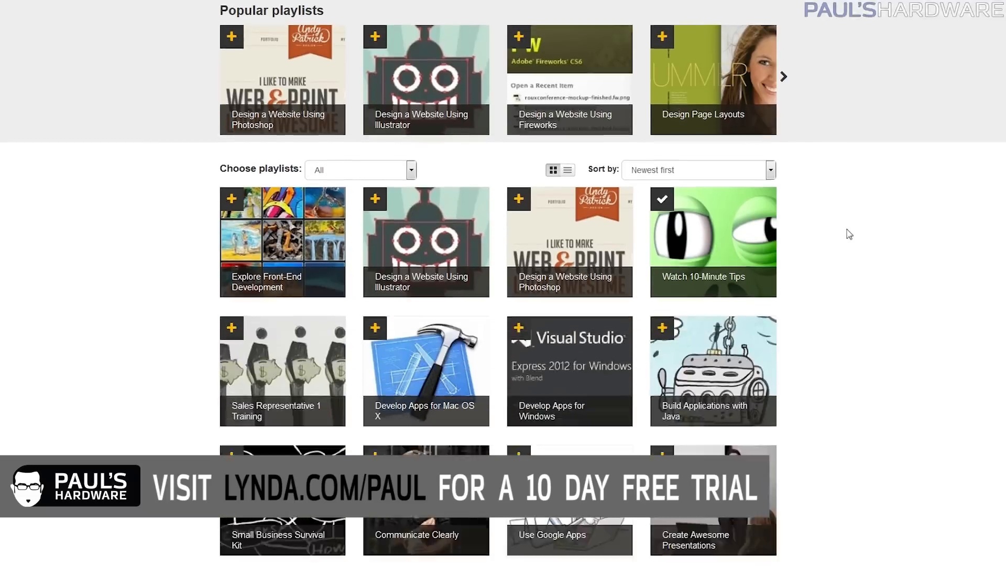
scroll("down", 3)
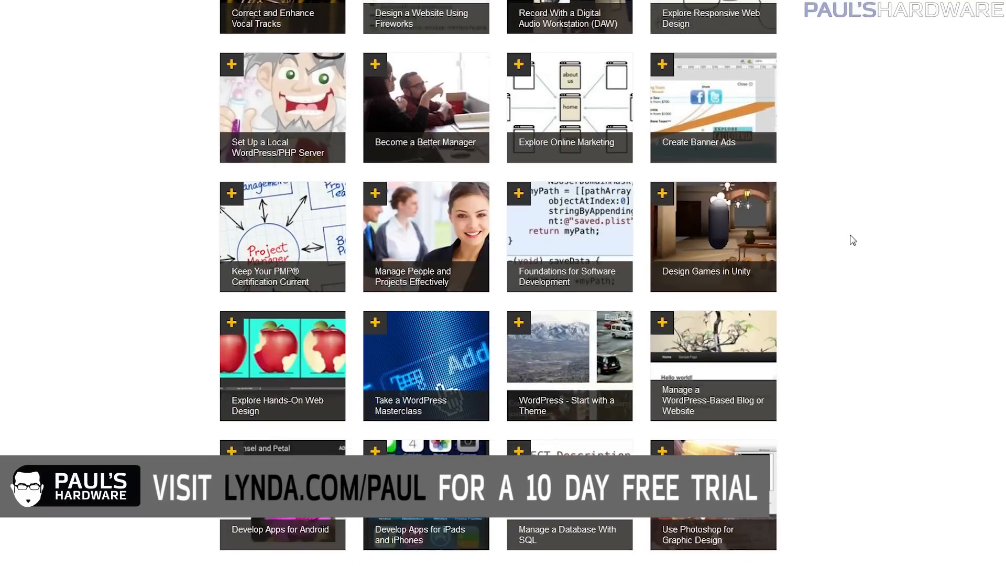
scroll("down", 3)
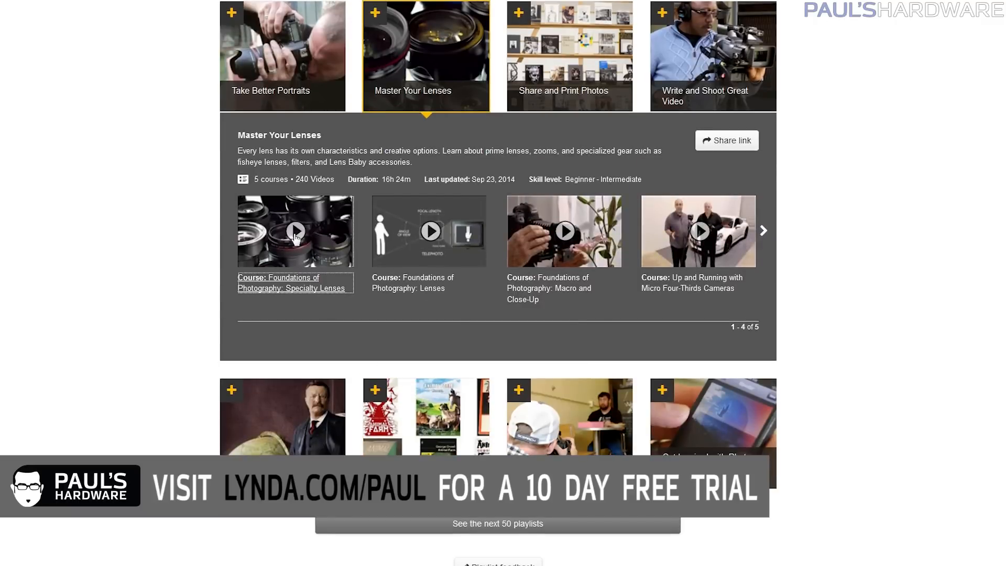
left_click(295, 230)
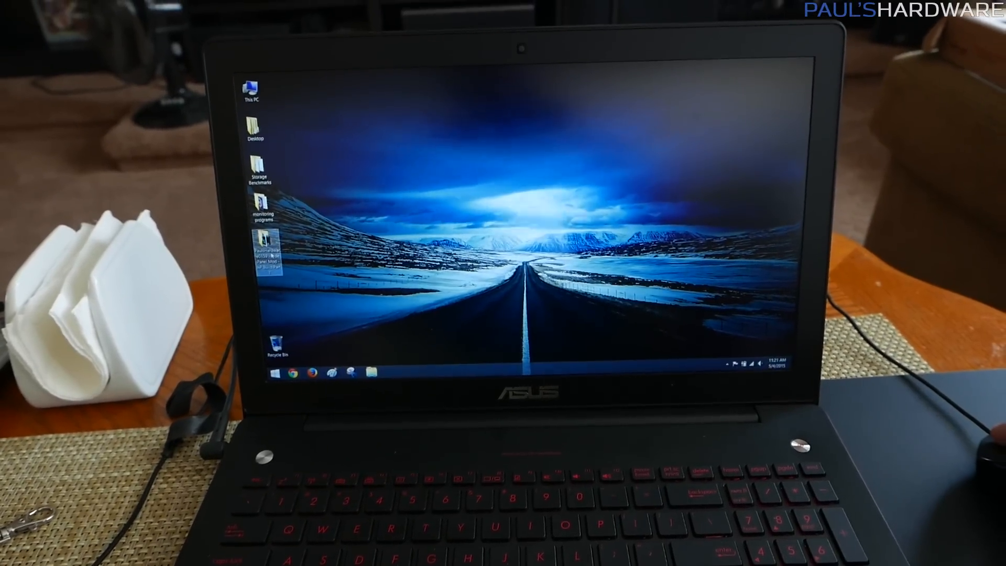
Open the project folder from the desktop in File Explorer showing its subfolders and images
double_click(259, 250)
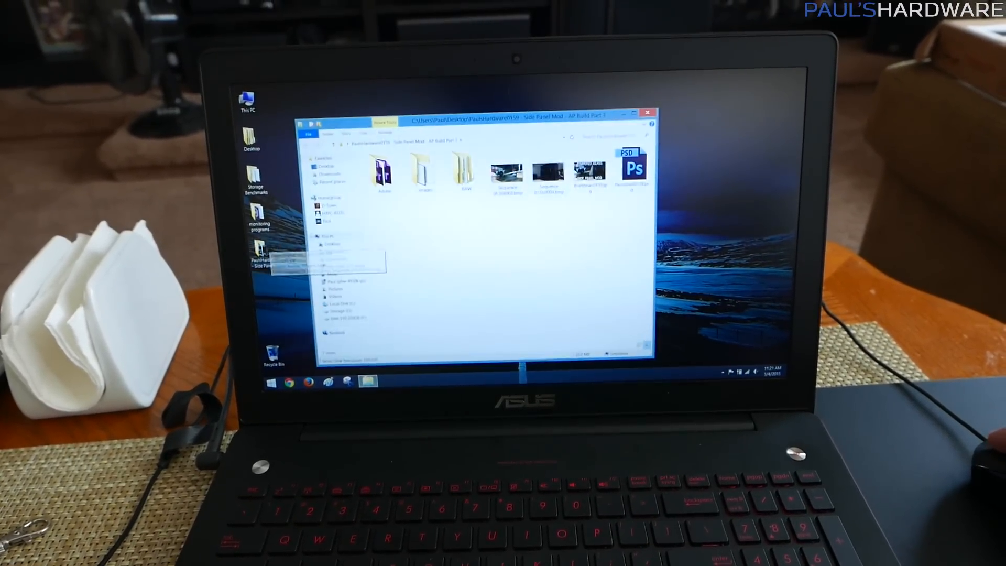